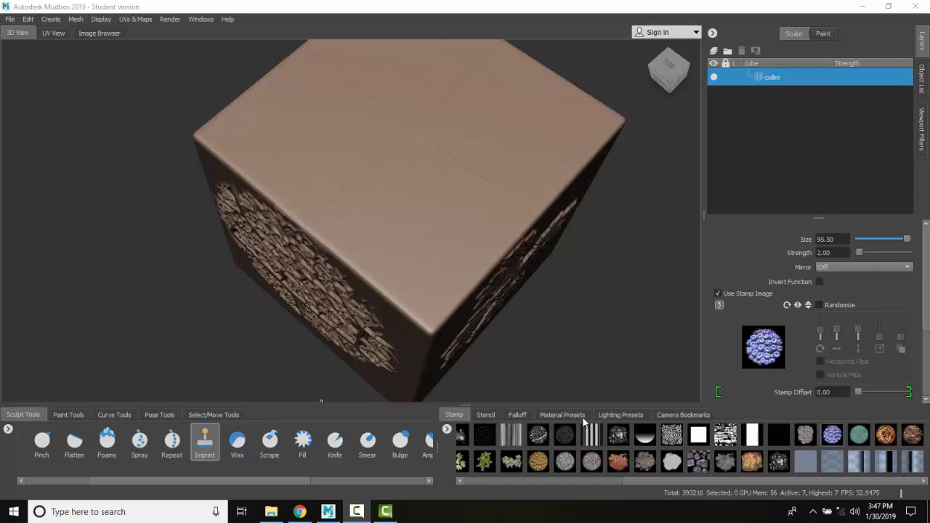
mouse_move(591, 435)
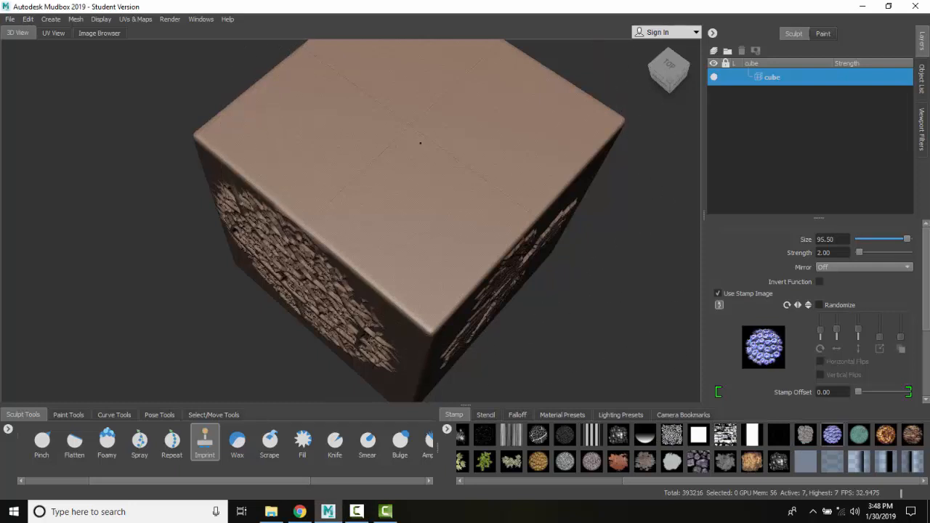
Switch to the Right view to show the maple-leaf cluster imprinted on the cube.
click(414, 131)
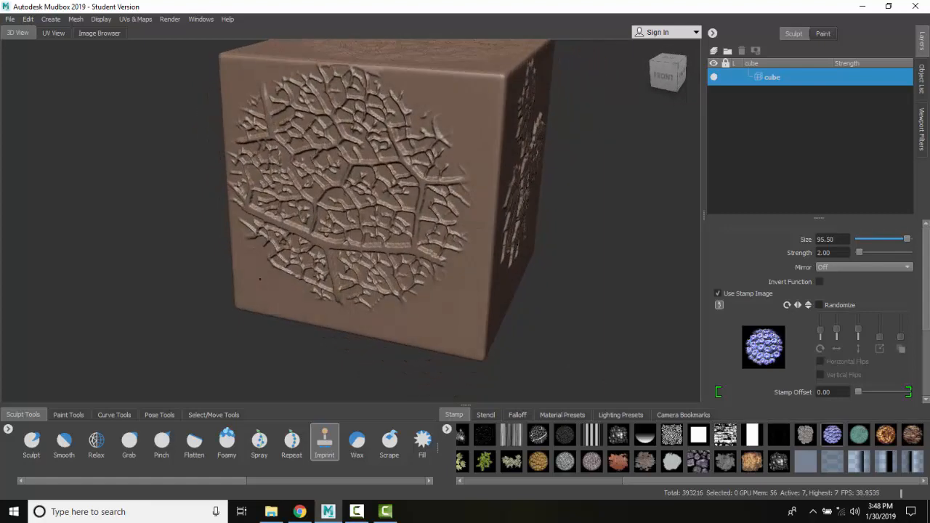
mouse_move(258, 280)
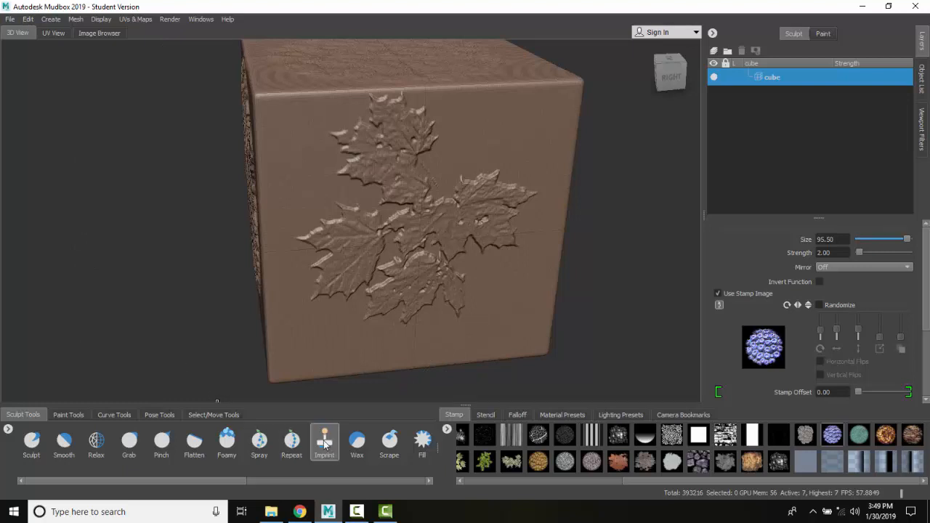
mouse_move(324, 441)
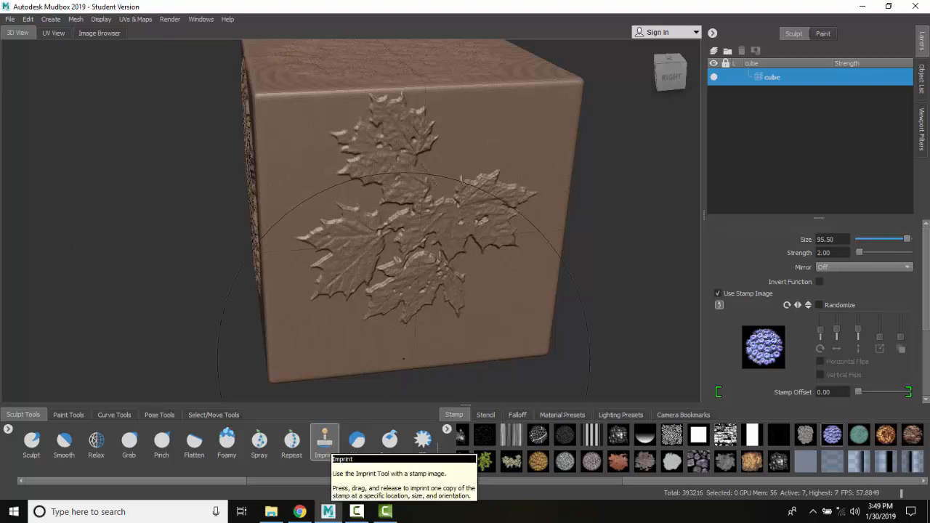